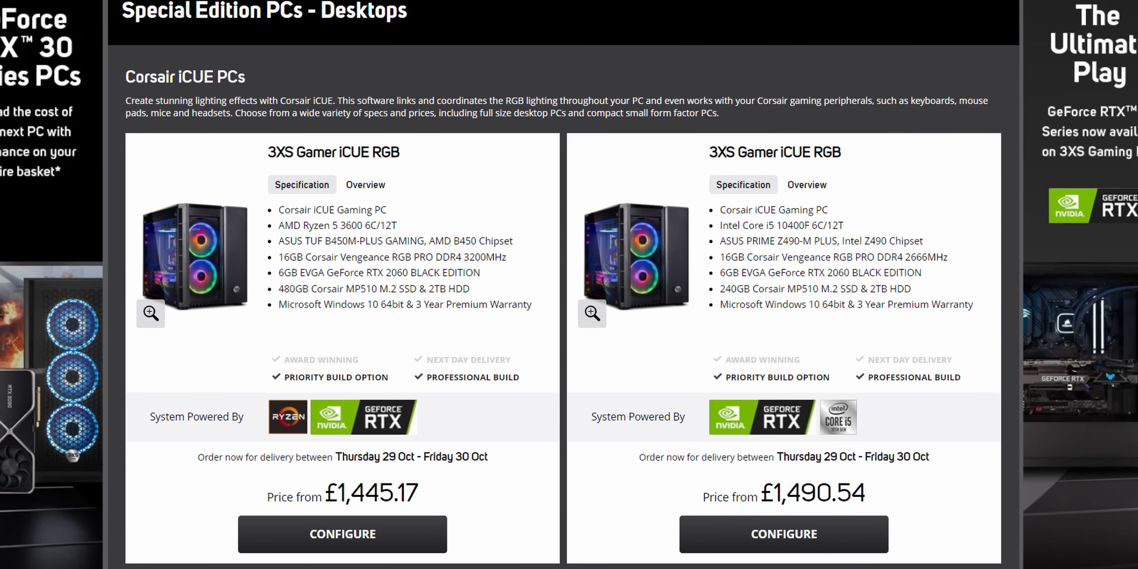
scroll(down, 3)
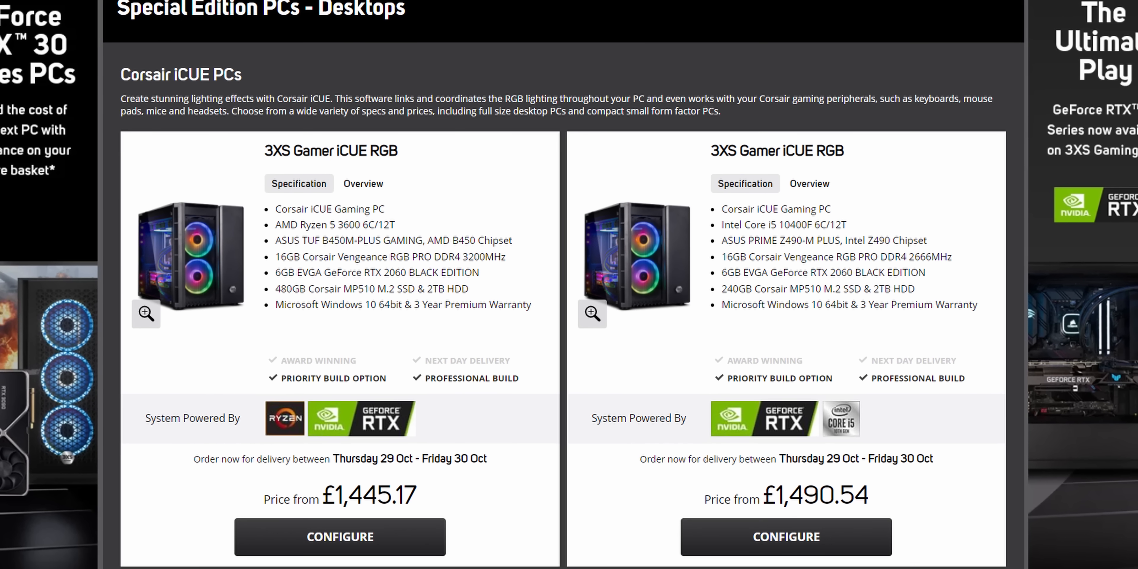